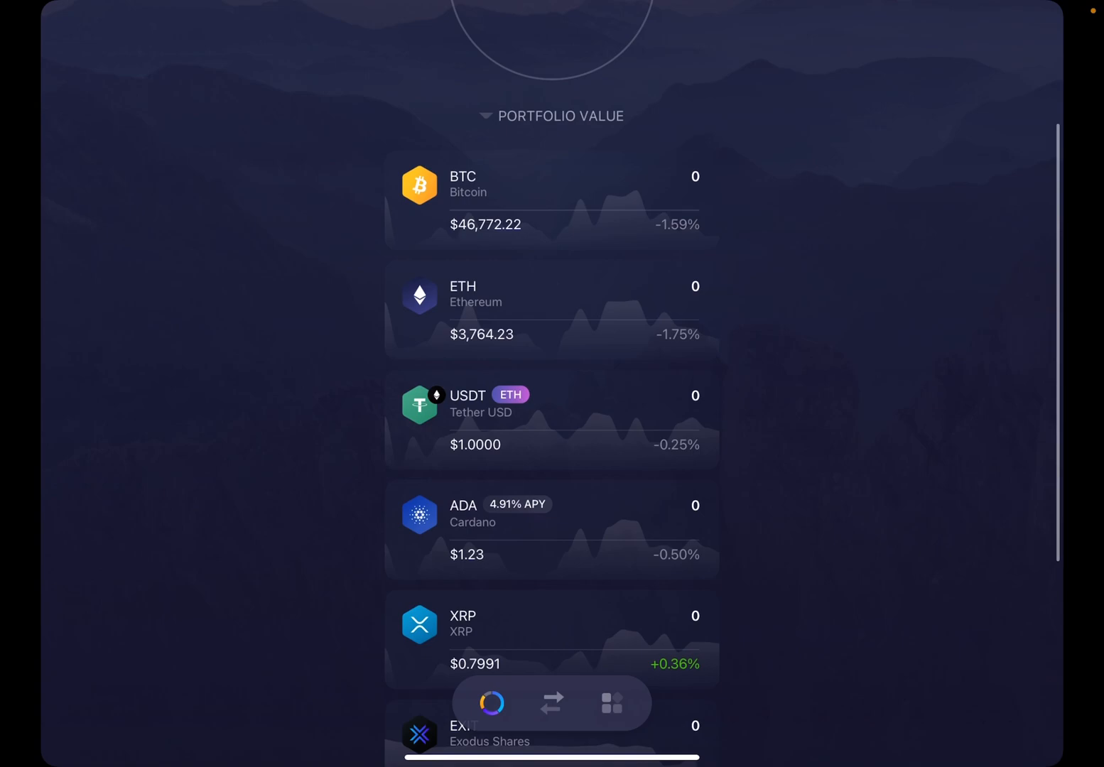
Scroll to the bottom of the portfolio and open the 163-asset management list.
scroll("down", 3)
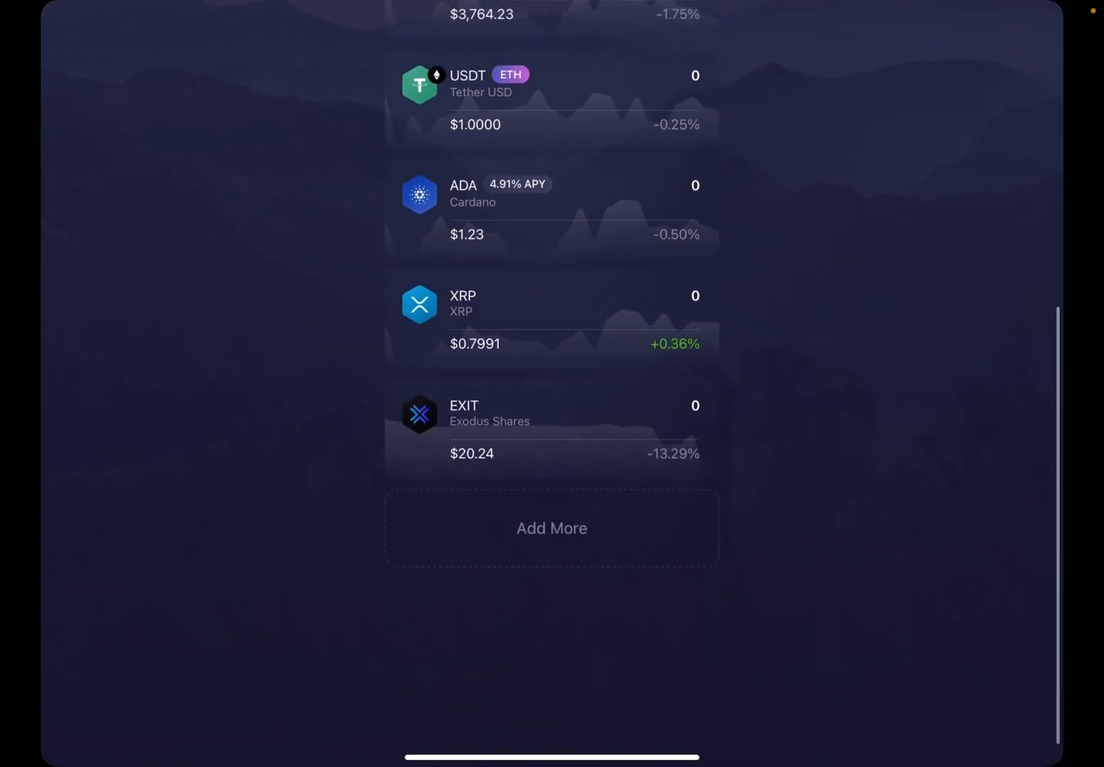
left_click(551, 528)
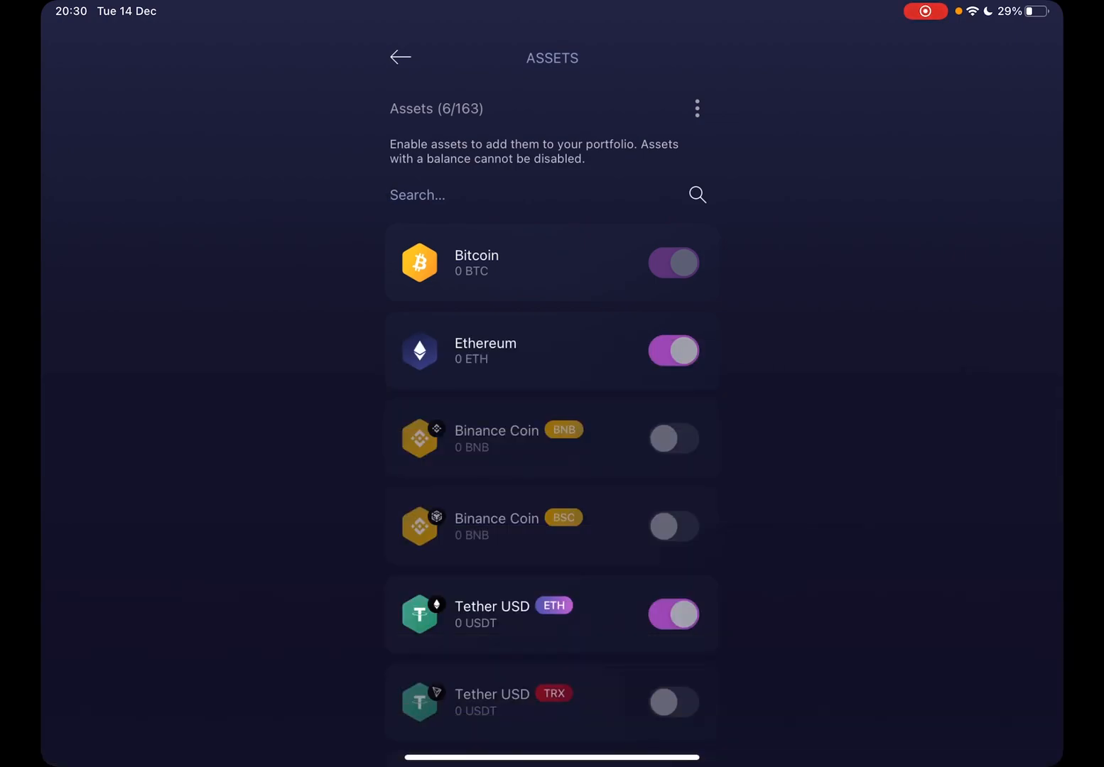
Scroll down through the assets list toward the Ethereum (ETH) wallet.
scroll("down", 3)
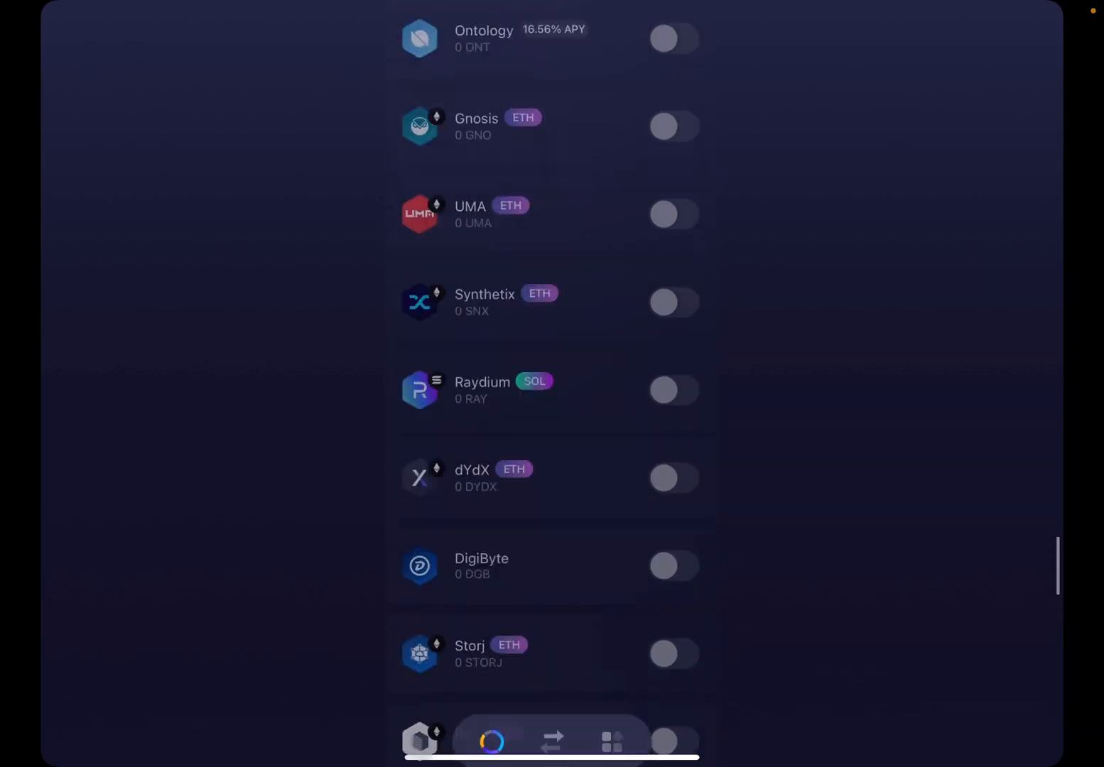
scroll("down", 3)
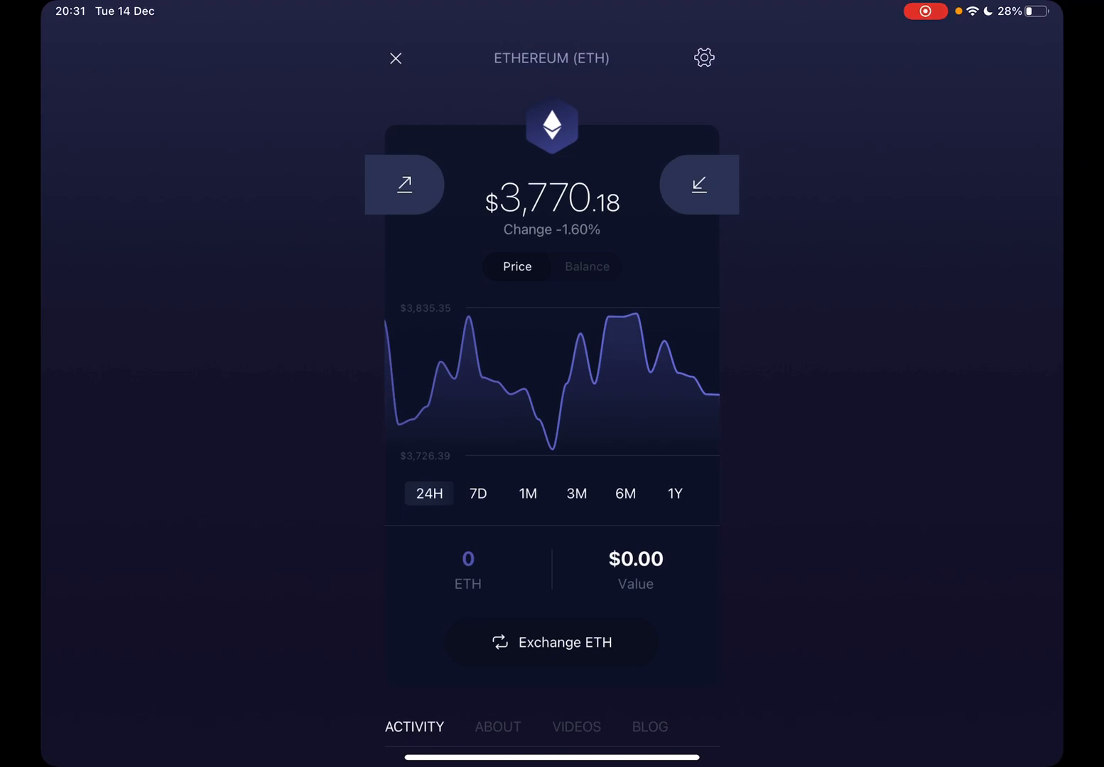
left_click(698, 184)
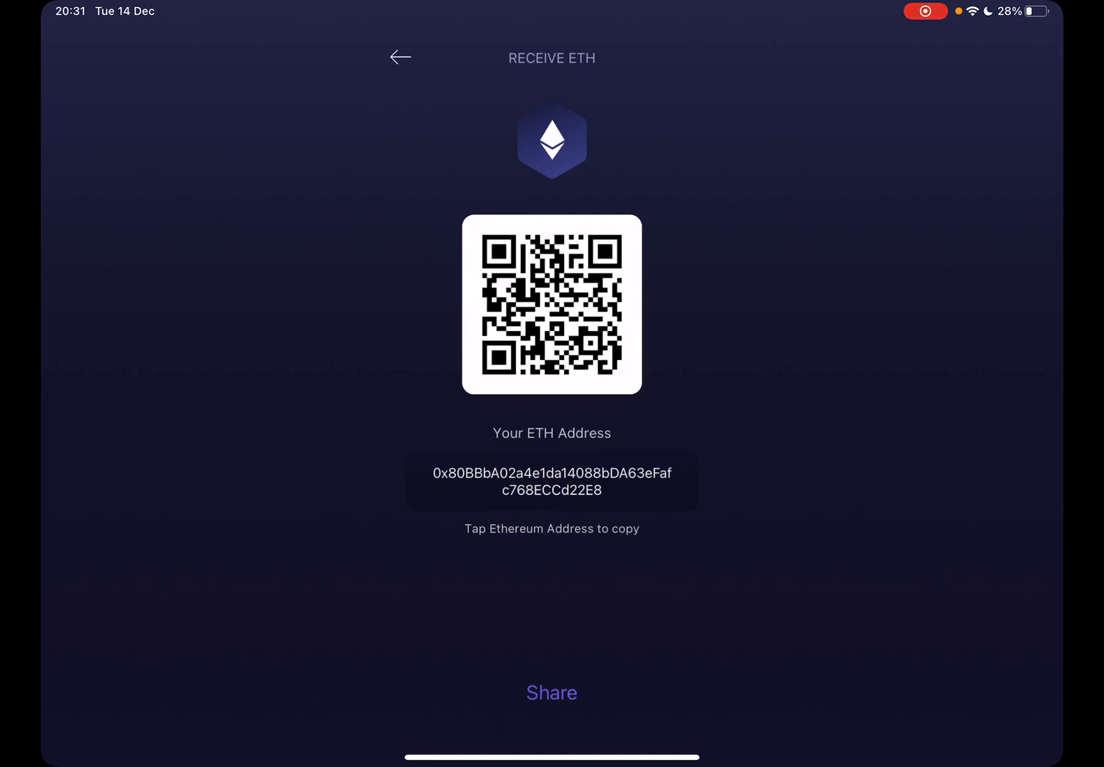
left_click(400, 57)
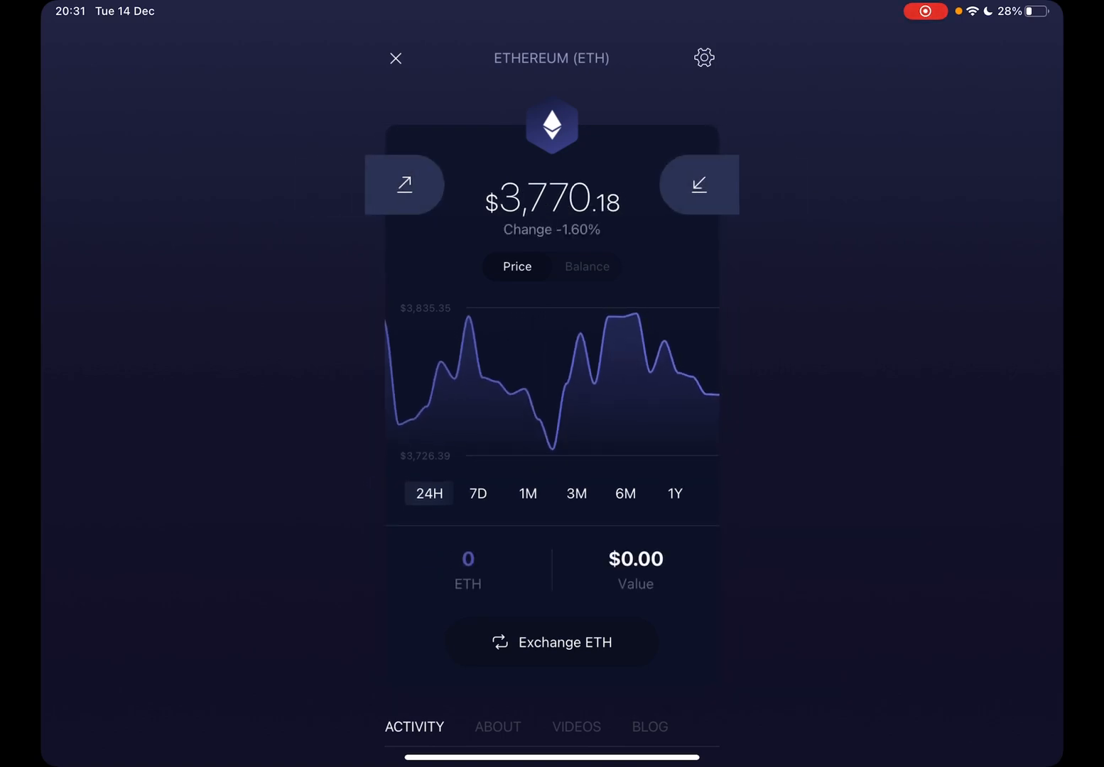
scroll("down", 3)
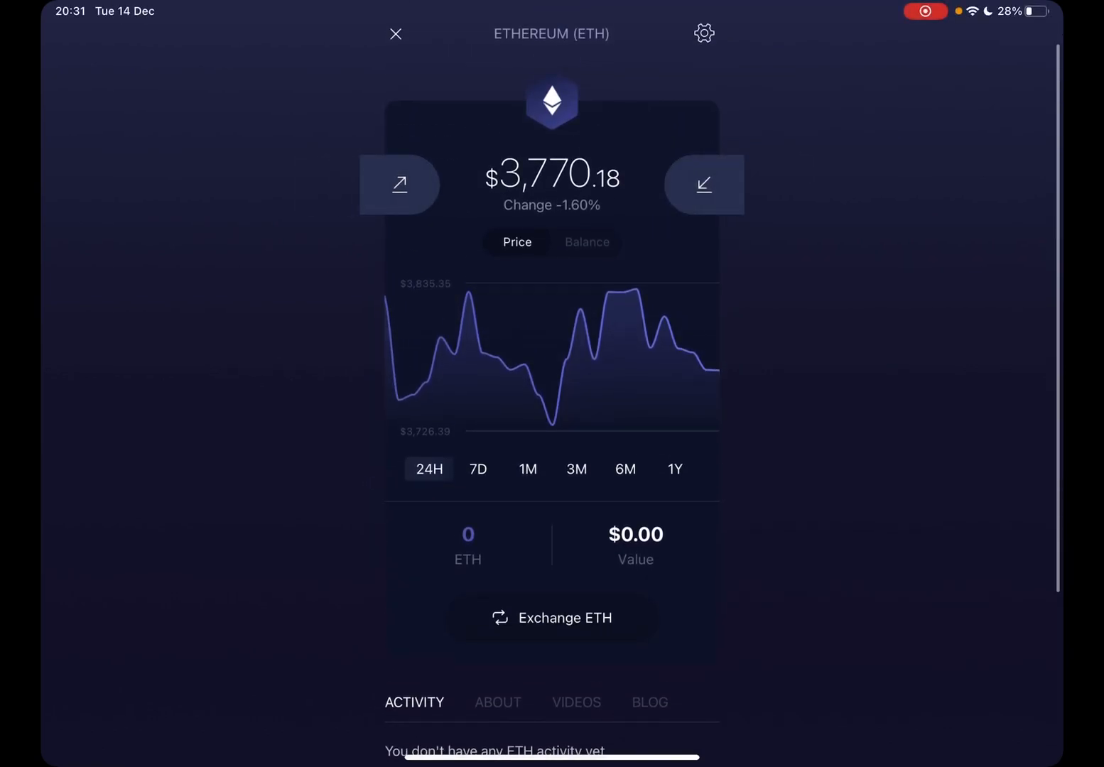
left_click(586, 242)
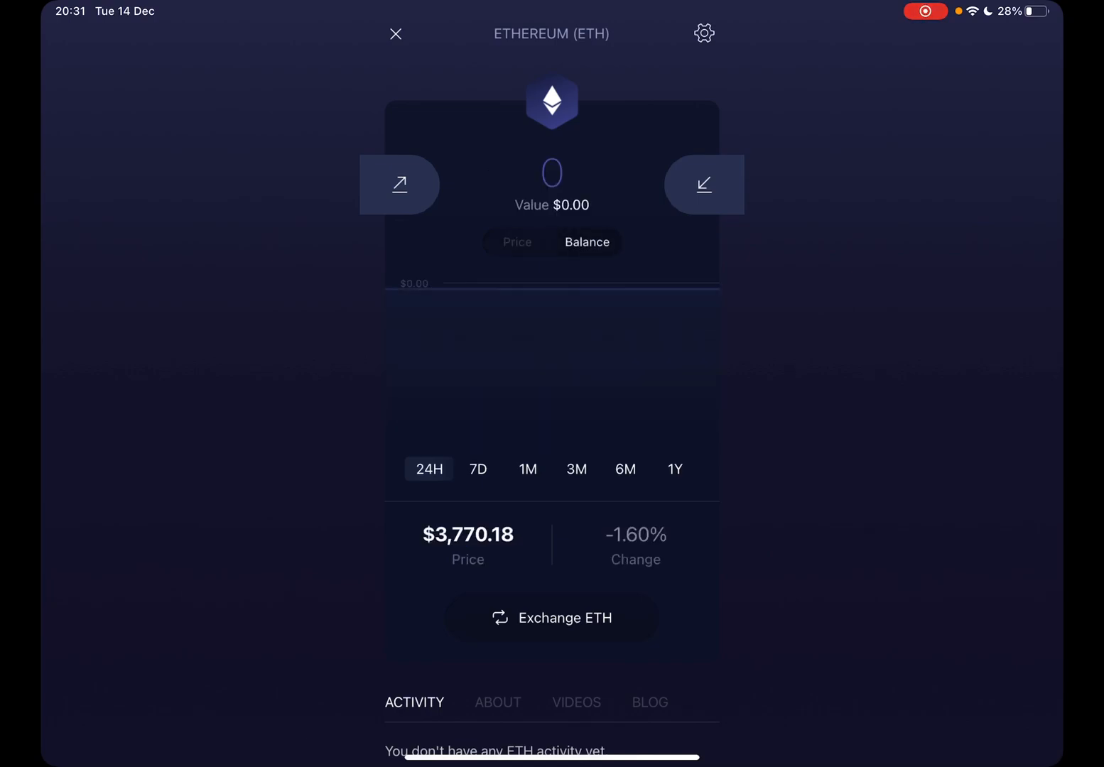
left_click(516, 242)
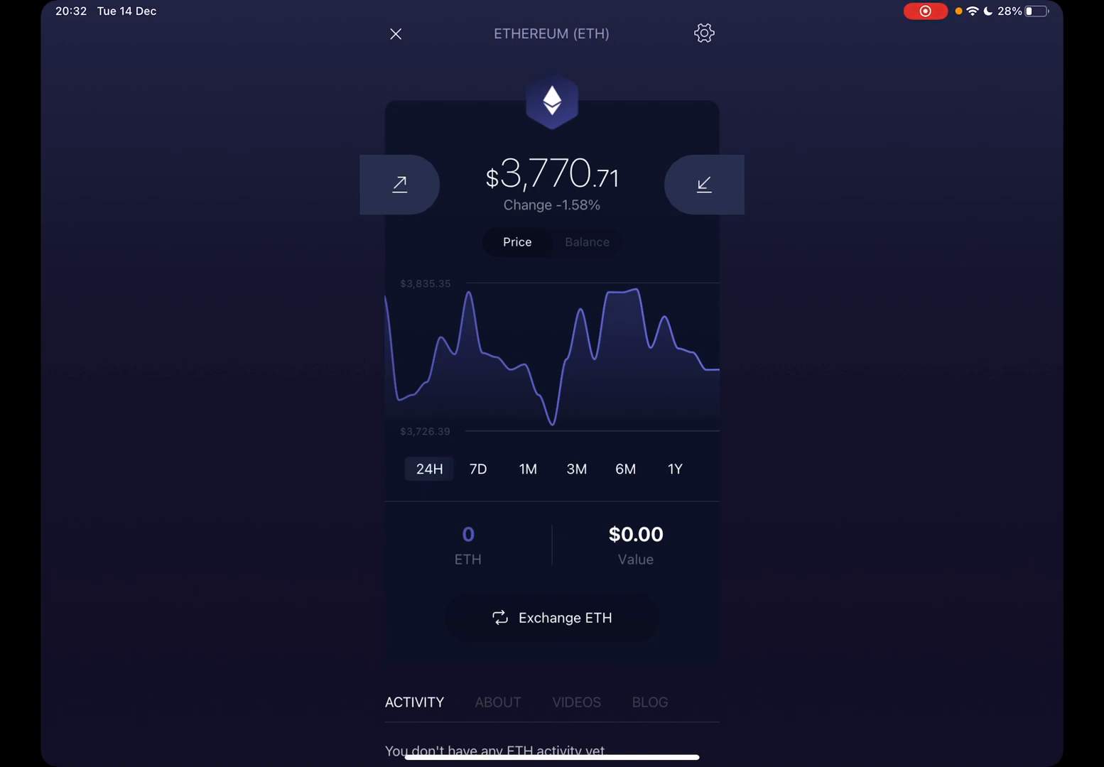
Switch the Ethereum chart through 7D and 3M to the 1Y range (+538.96%).
left_click(477, 468)
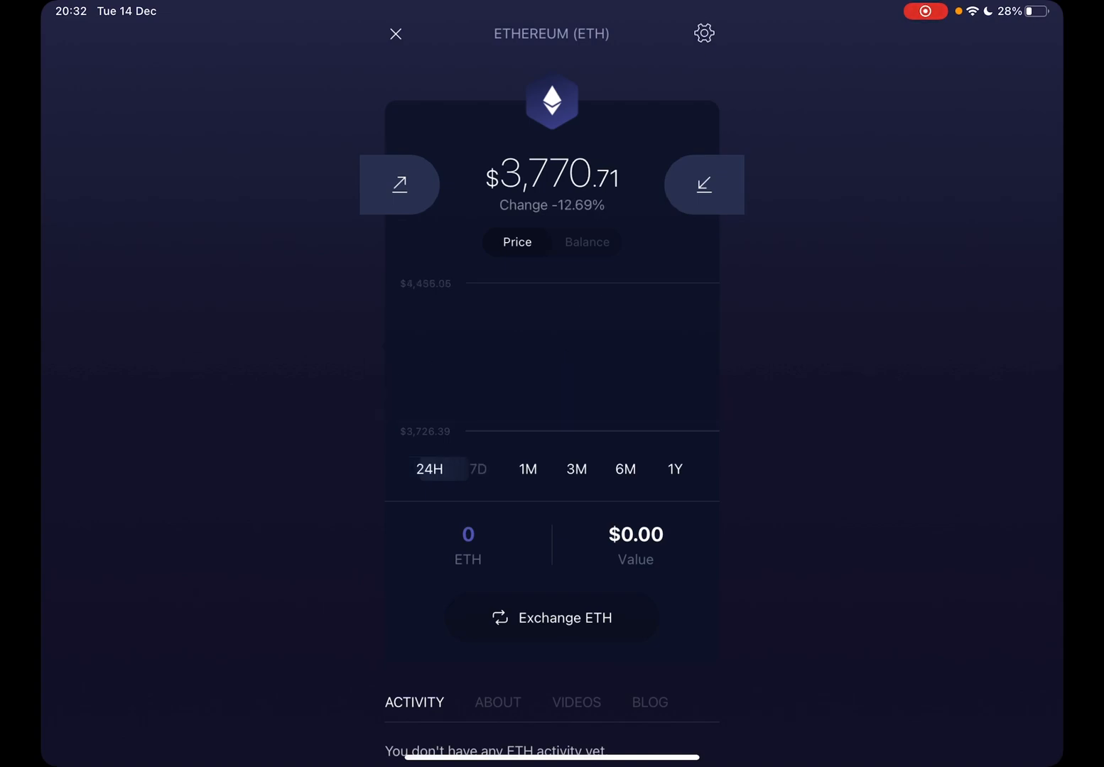
left_click(576, 469)
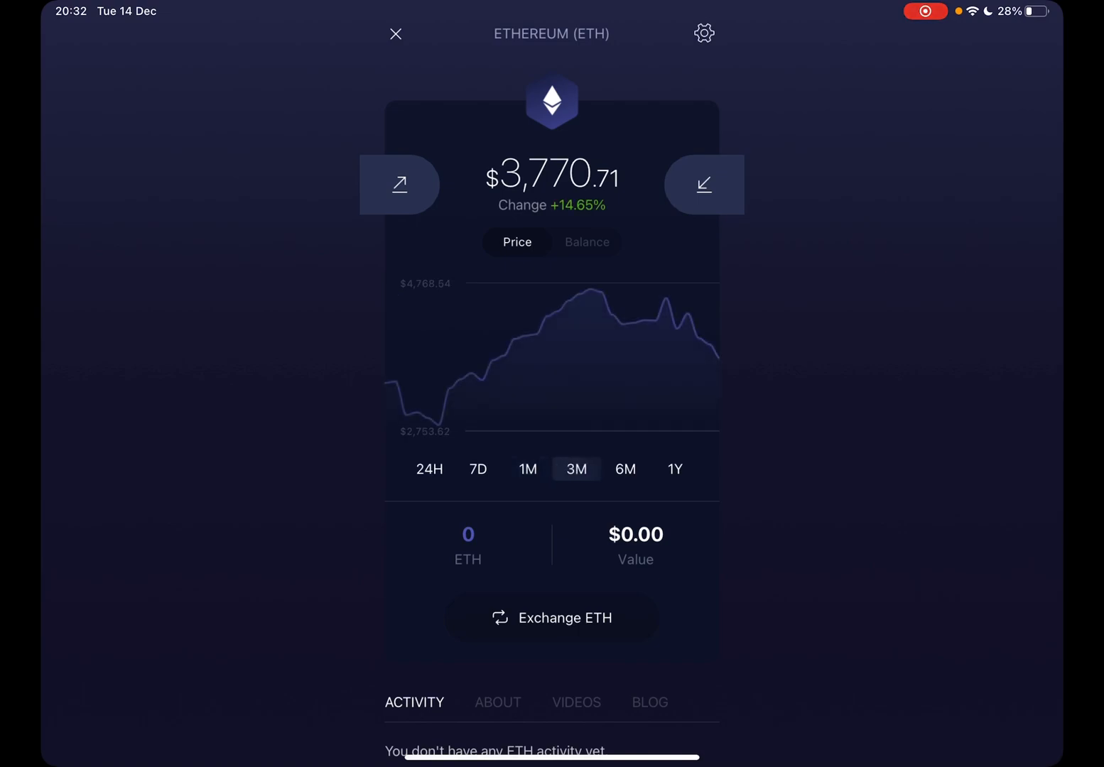
left_click(674, 468)
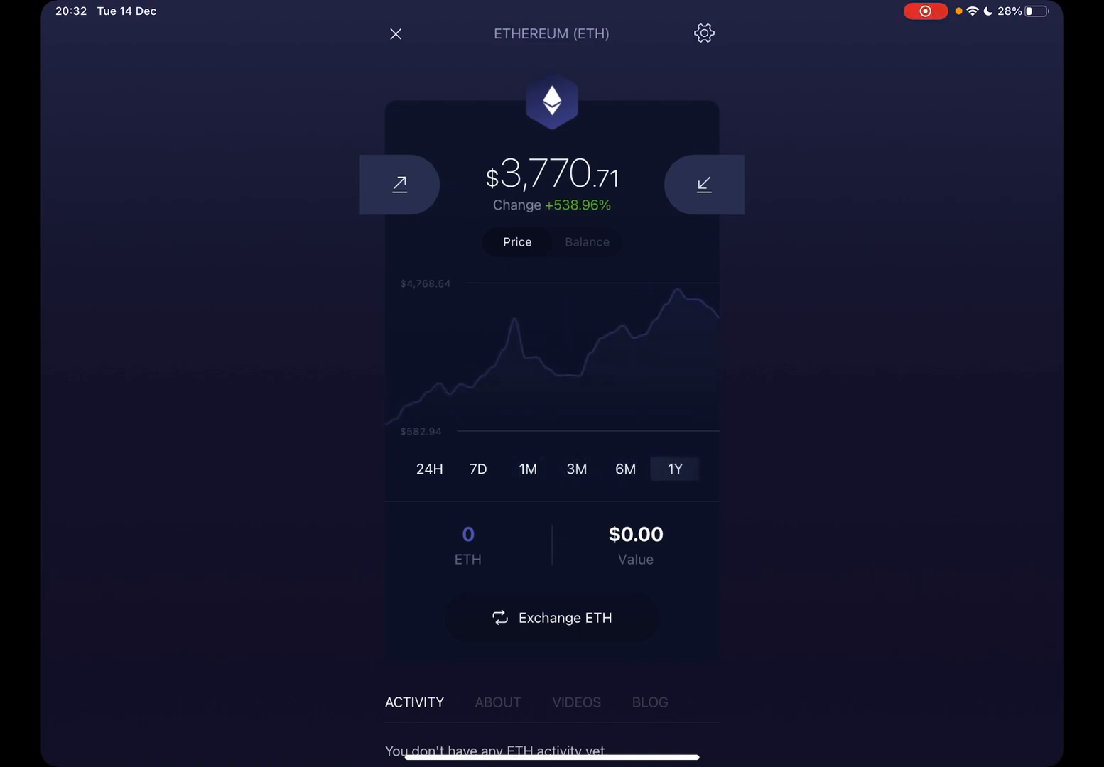